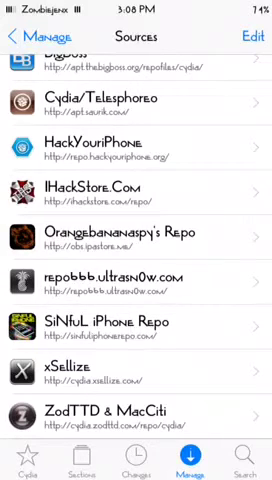
pyautogui.scroll(-3)
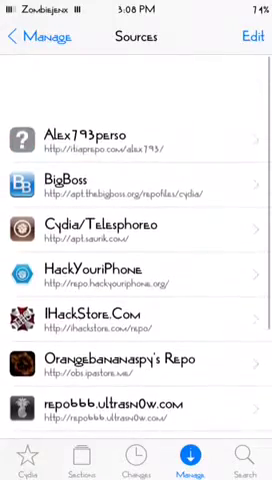